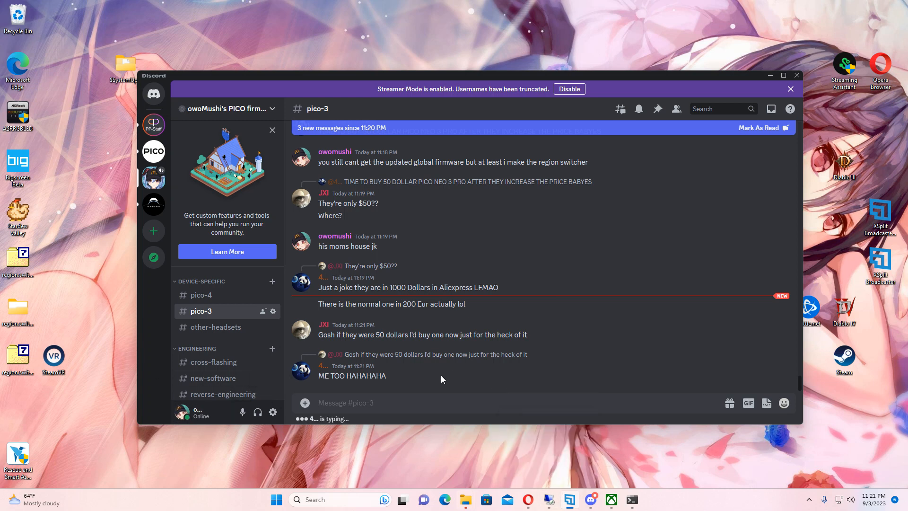
{"action": "mouse_move", "coordinate": [509, 480]}
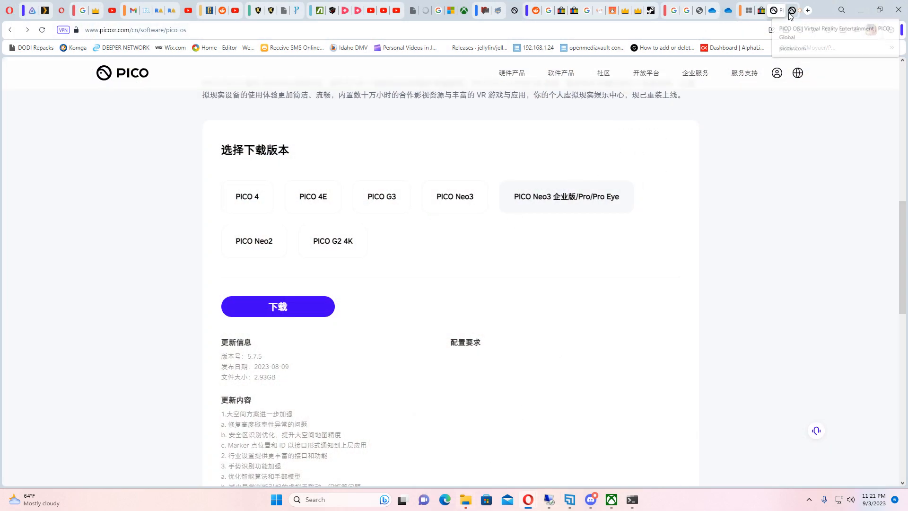
- Switch to the global PICO site showing Neo3/Pro/Pro Eye firmware 4.8.19 from 2022-12-21
{"action": "left_click", "coordinate": [797, 72]}
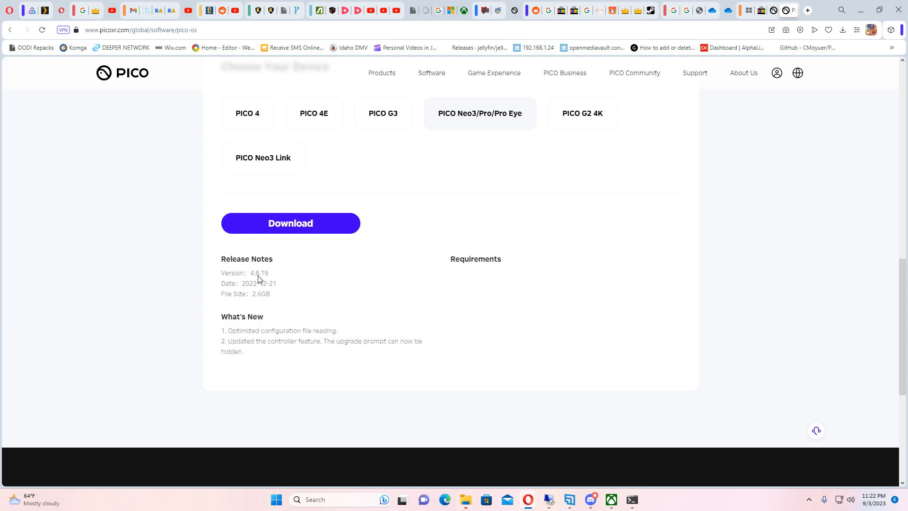
{"action": "mouse_move", "coordinate": [278, 276]}
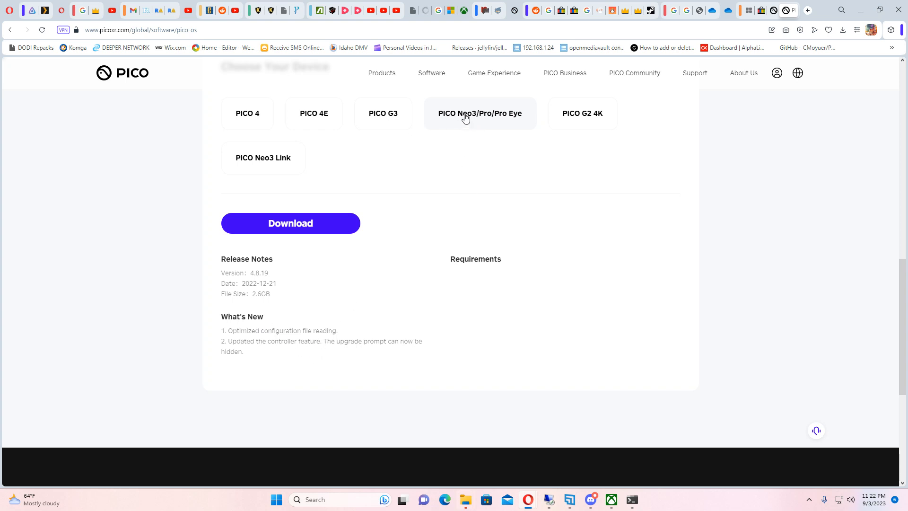
{"action": "mouse_move", "coordinate": [508, 122]}
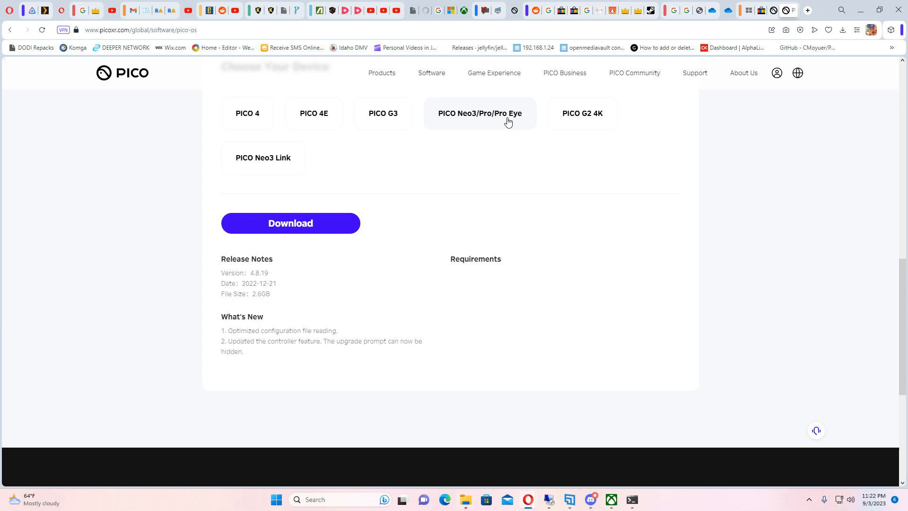
{"action": "mouse_move", "coordinate": [495, 123]}
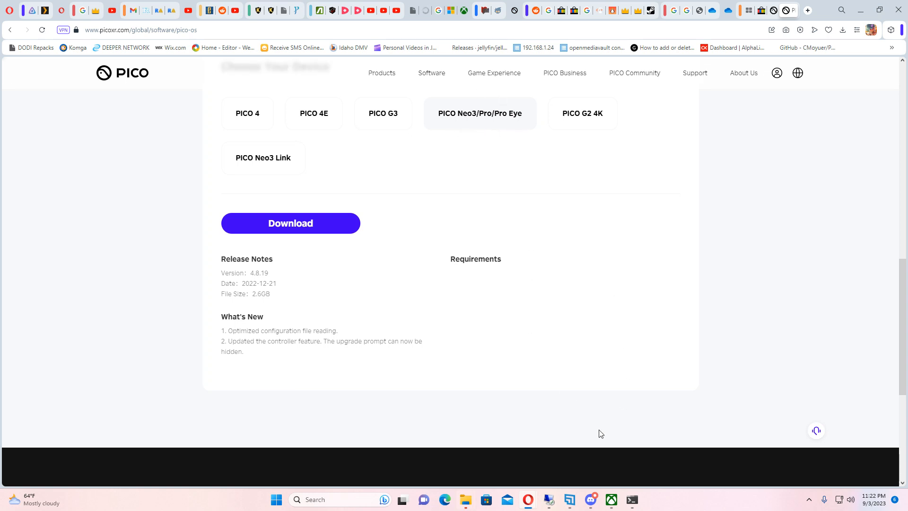
{"action": "mouse_move", "coordinate": [631, 503]}
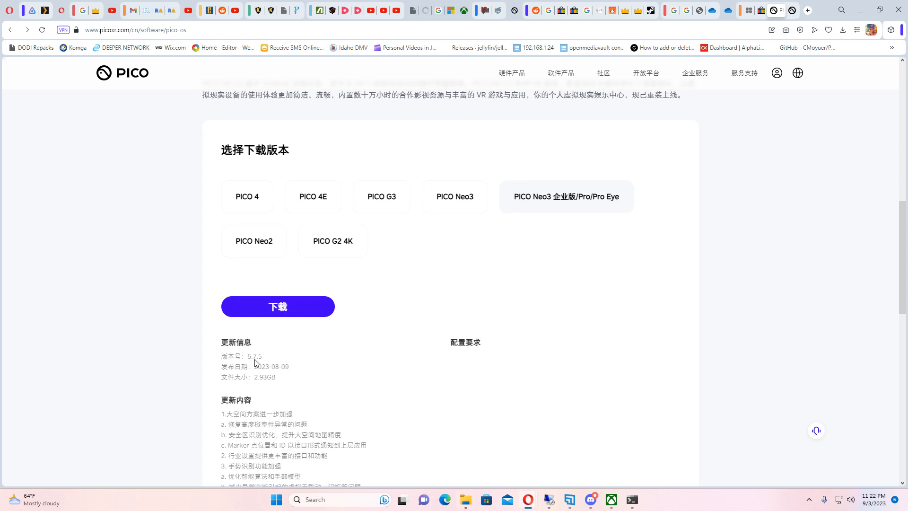
{"action": "mouse_move", "coordinate": [350, 355]}
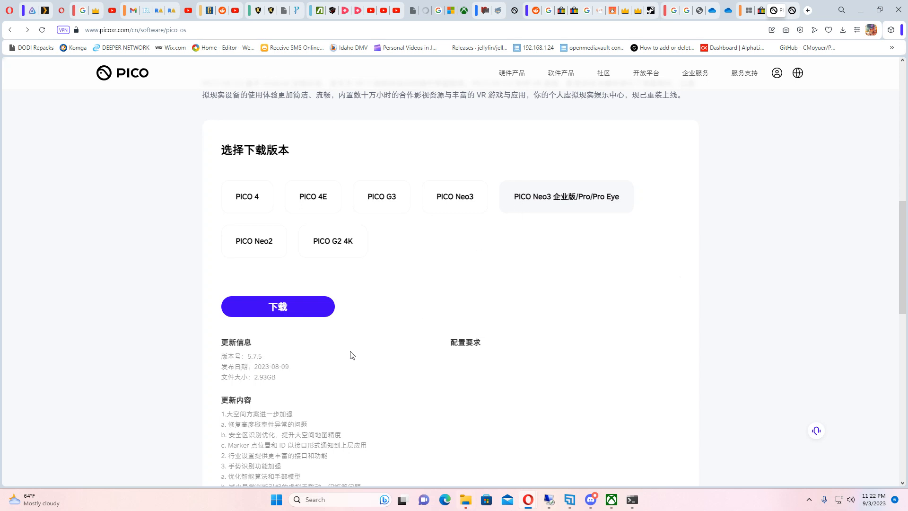
{"action": "mouse_move", "coordinate": [530, 195]}
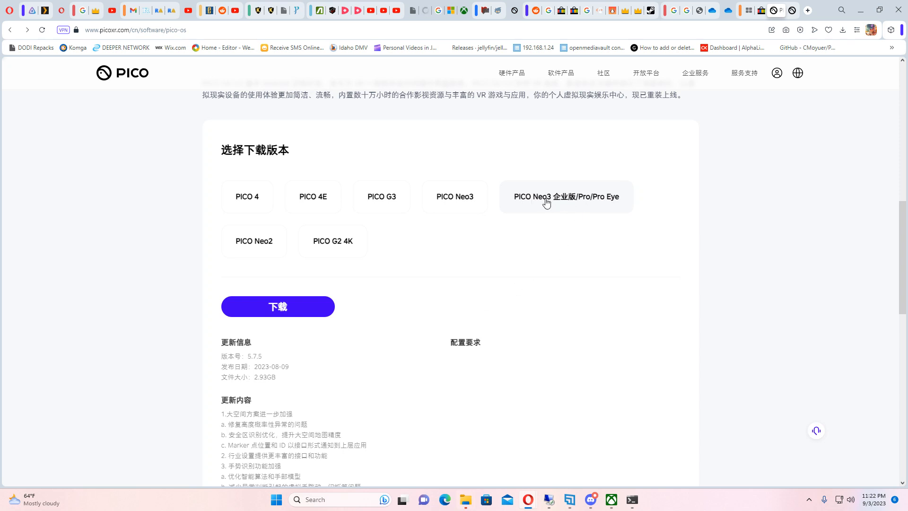
{"action": "mouse_move", "coordinate": [489, 226]}
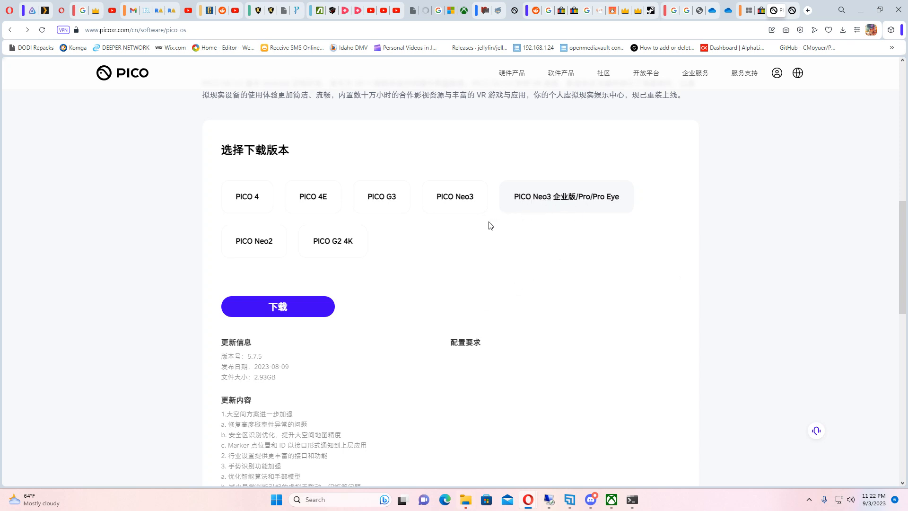
{"action": "mouse_move", "coordinate": [350, 265]}
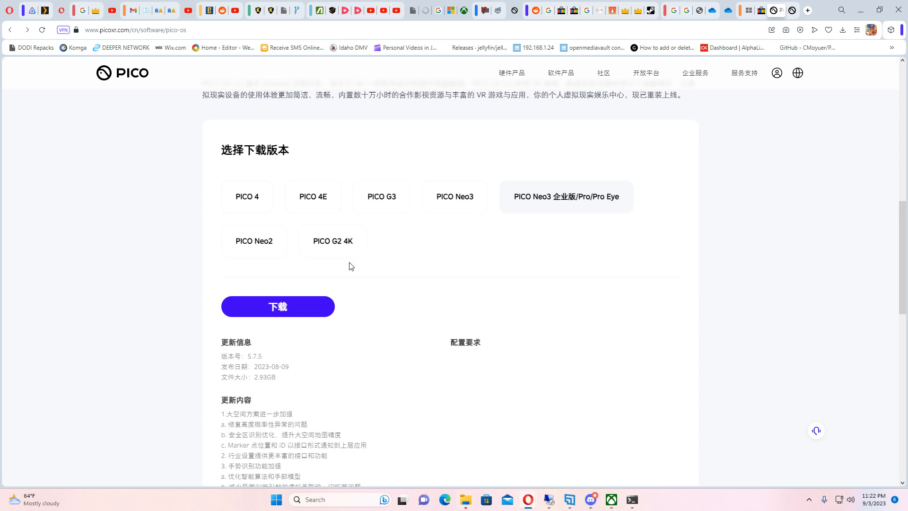
{"action": "mouse_move", "coordinate": [441, 305]}
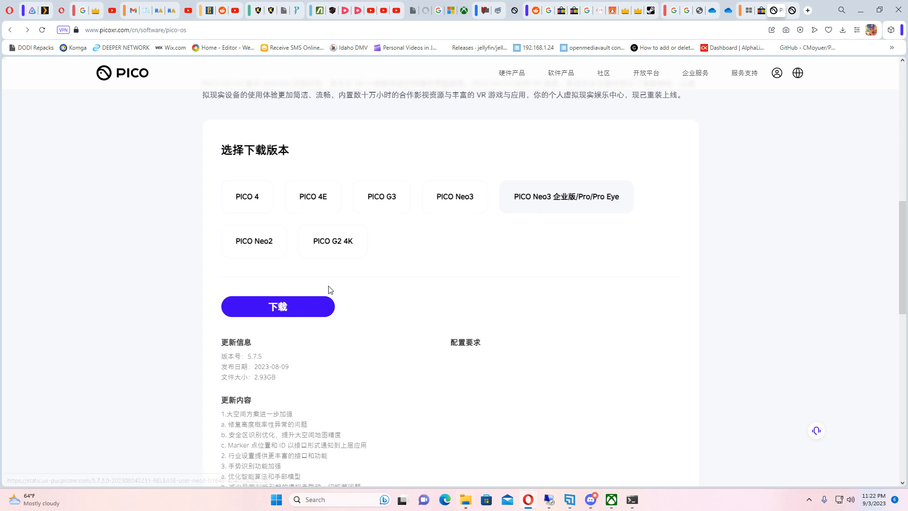
{"action": "mouse_move", "coordinate": [652, 198]}
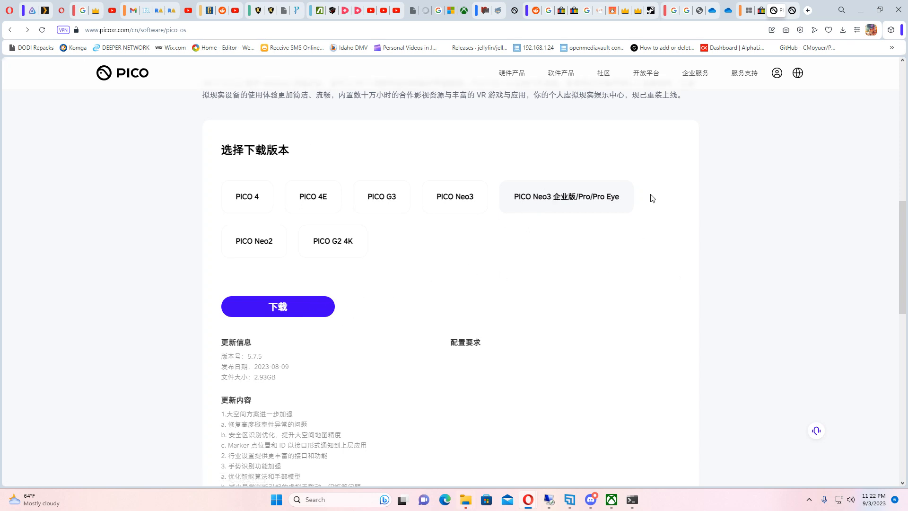
{"action": "mouse_move", "coordinate": [388, 292]}
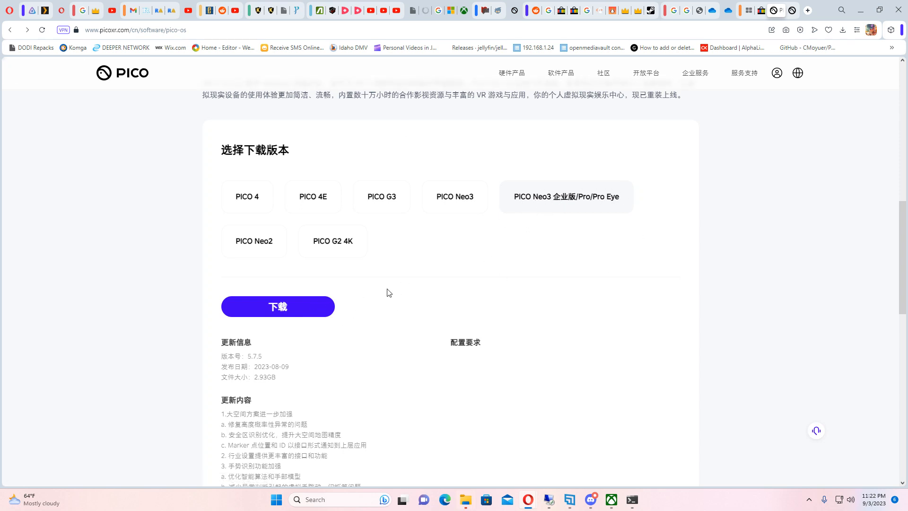
{"action": "mouse_move", "coordinate": [488, 305]}
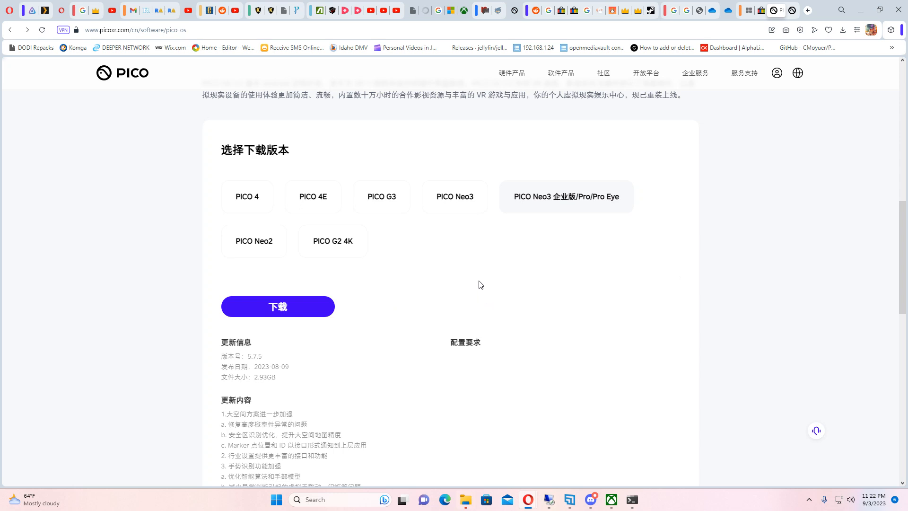
{"action": "mouse_move", "coordinate": [541, 379]}
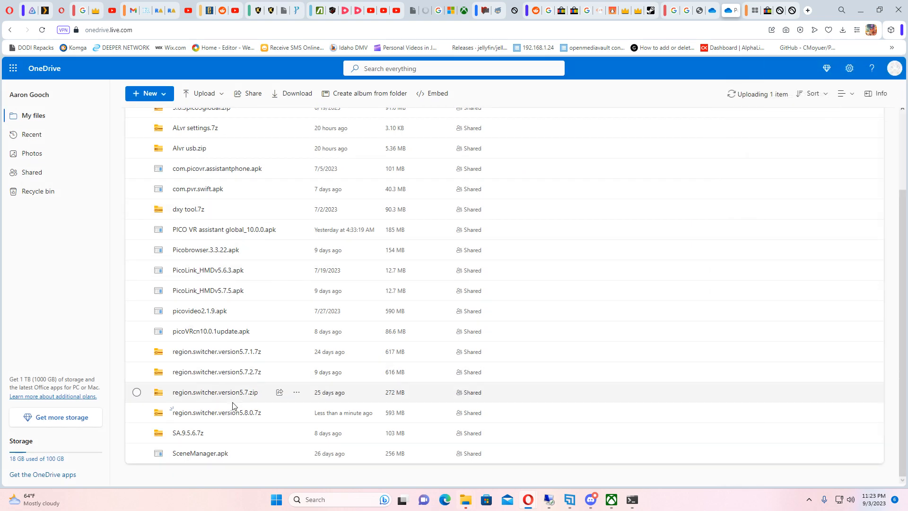
{"action": "mouse_move", "coordinate": [503, 468]}
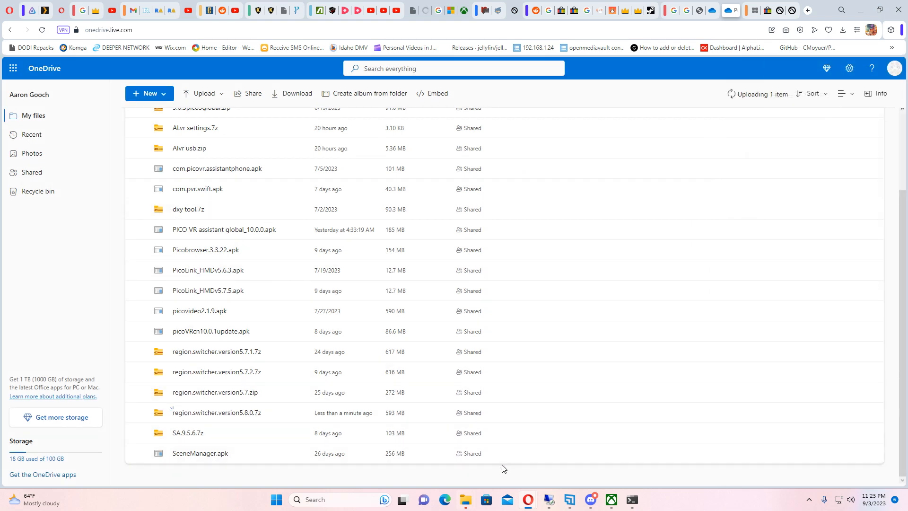
{"action": "mouse_move", "coordinate": [446, 23]}
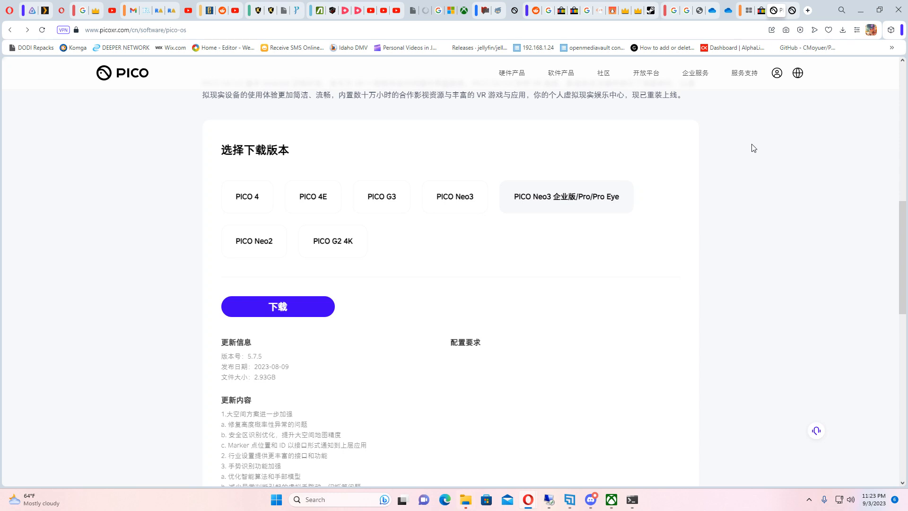
{"action": "mouse_move", "coordinate": [681, 257]}
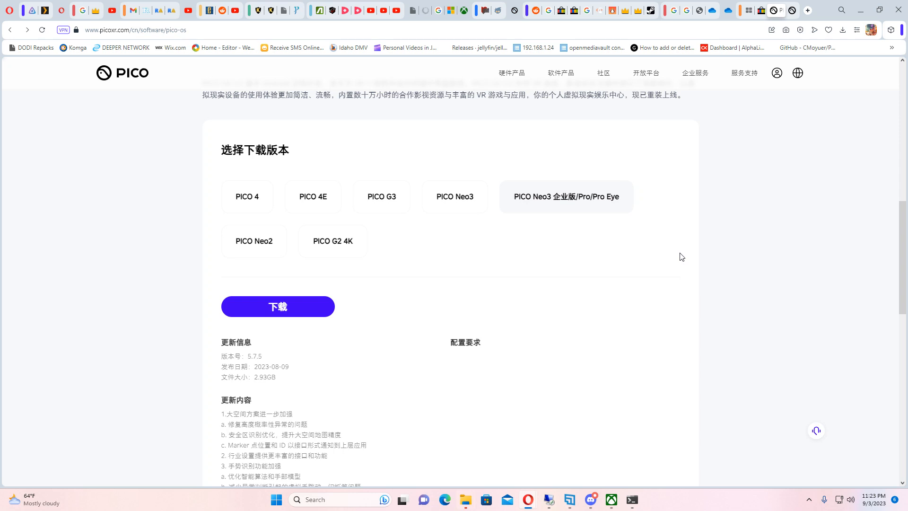
{"action": "mouse_move", "coordinate": [301, 169]}
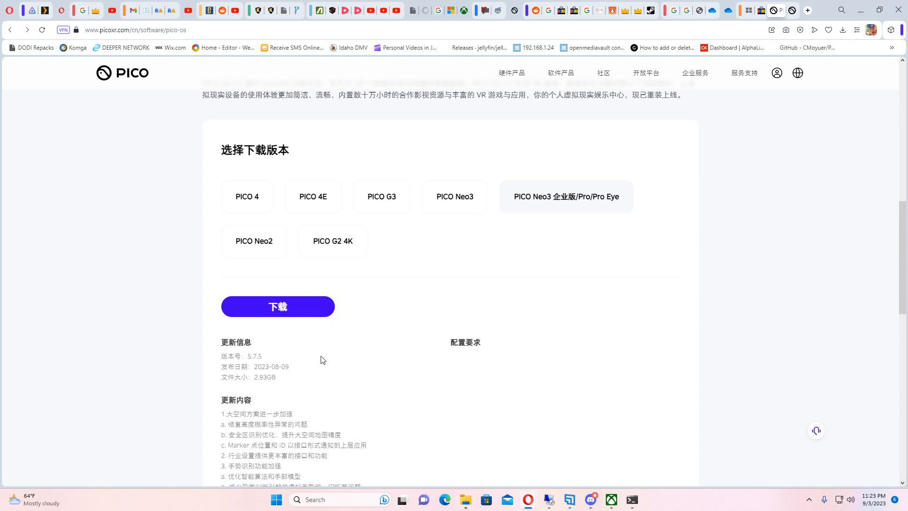
{"action": "mouse_move", "coordinate": [321, 356]}
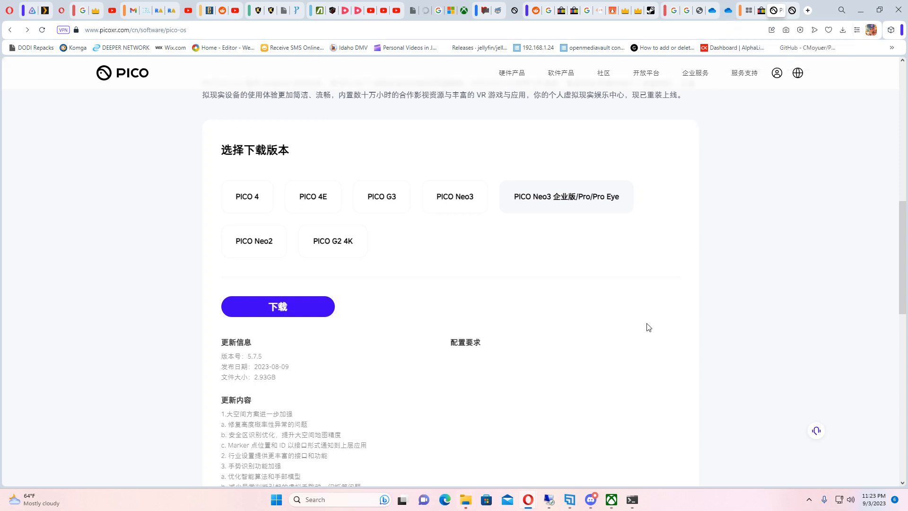
{"action": "mouse_move", "coordinate": [571, 305]}
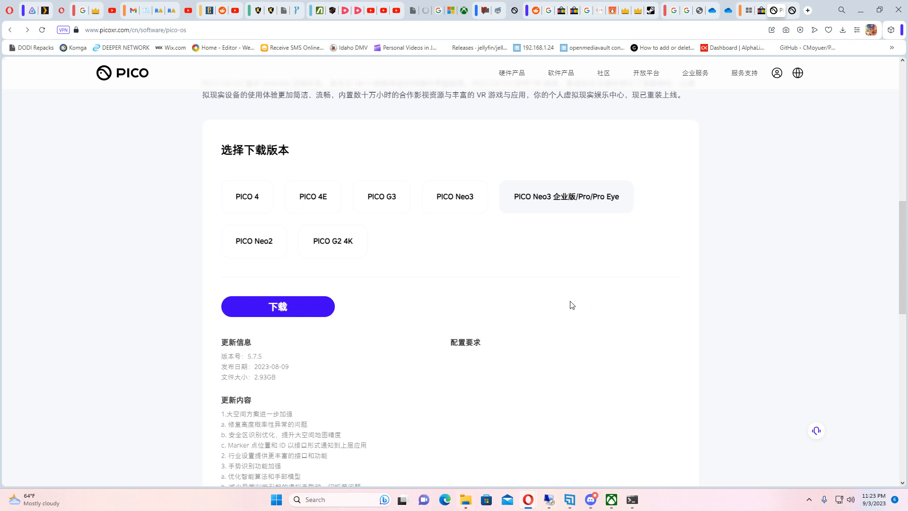
{"action": "mouse_move", "coordinate": [627, 279]}
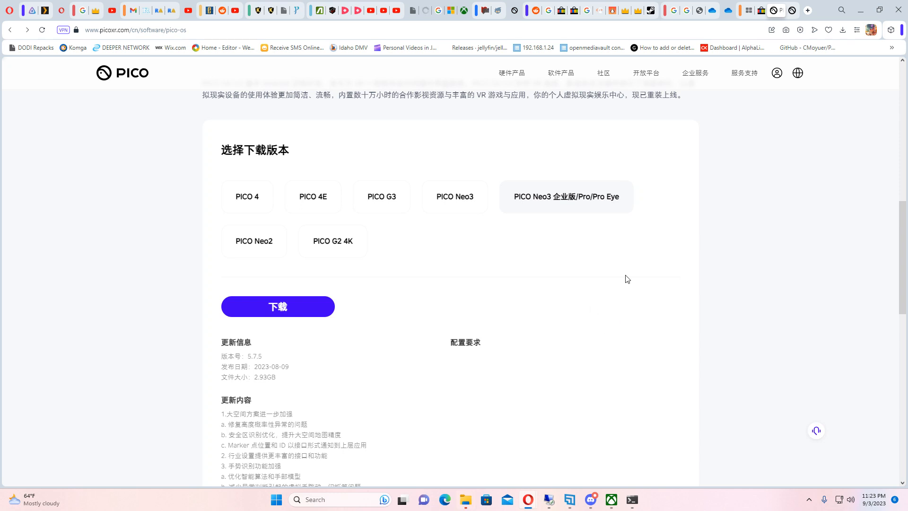
{"action": "mouse_move", "coordinate": [550, 409]}
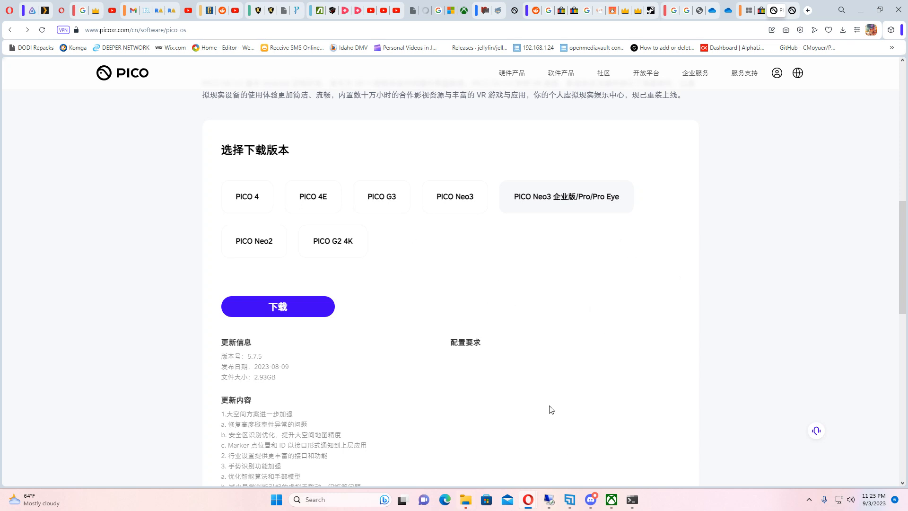